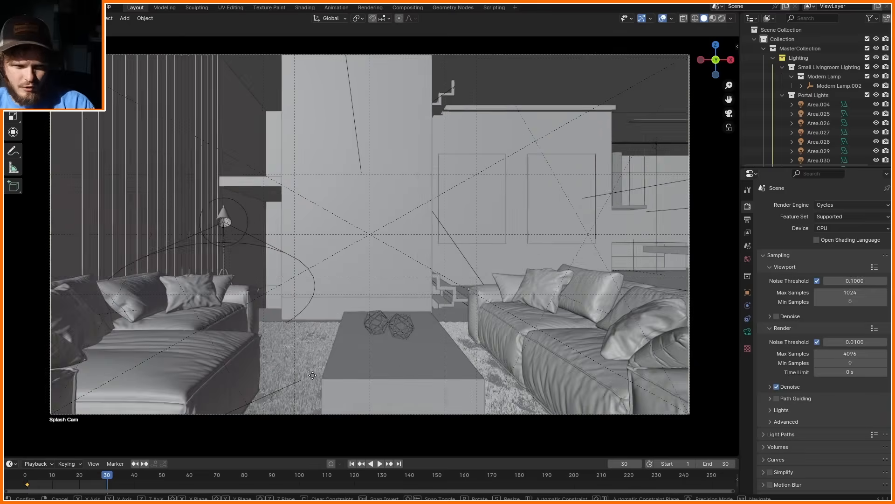
- Set Cycles render devices to CUDA with the NVIDIA GeForce RTX 3090 enabled
{"action": "left_click", "coordinate": [379, 464]}
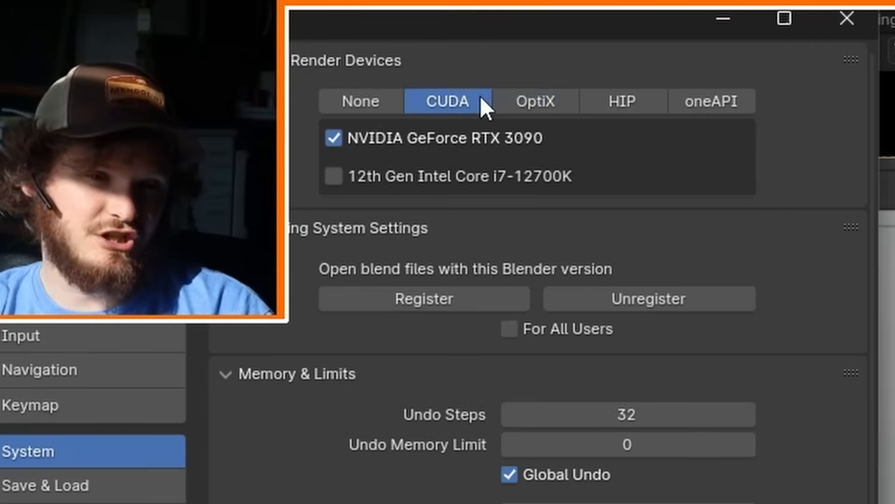
{"action": "mouse_move", "coordinate": [483, 149]}
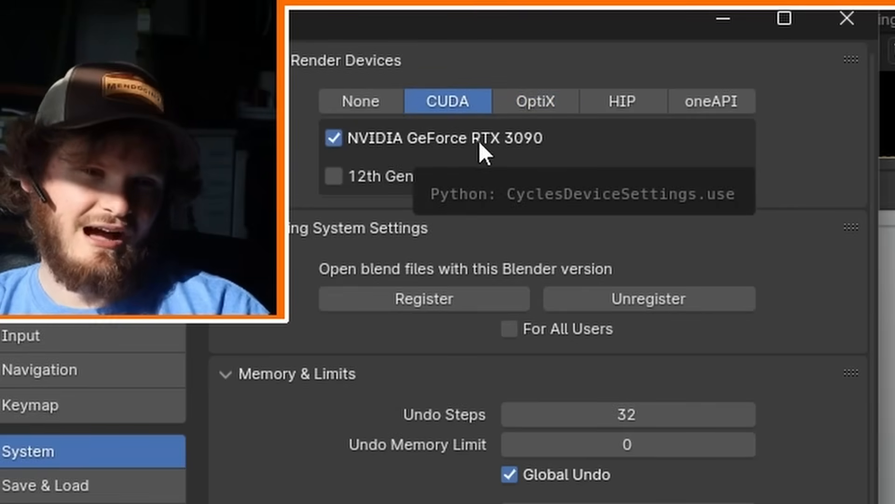
{"action": "left_click", "coordinate": [535, 101]}
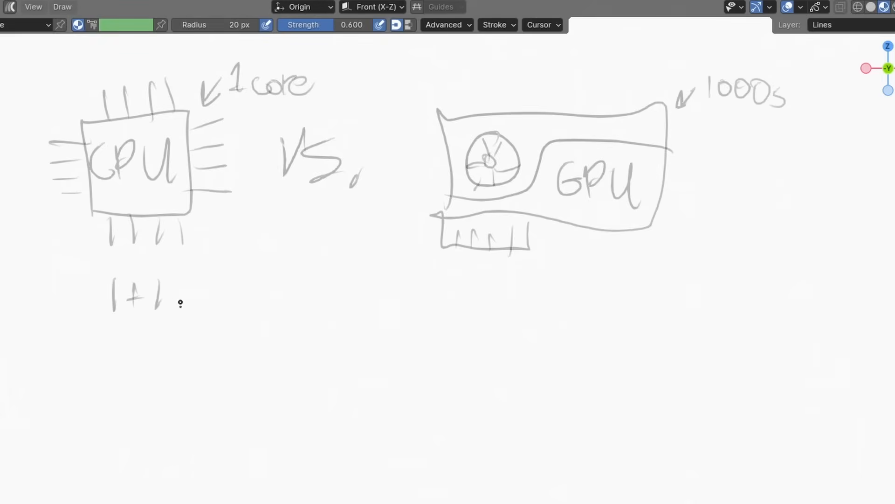
- Sketch a million-ones sum under the 1000s GPU cores, circled into 500,000 pairs making 2
{"action": "left_click_drag", "start_coordinate": [160, 293], "coordinate": [651, 309]}
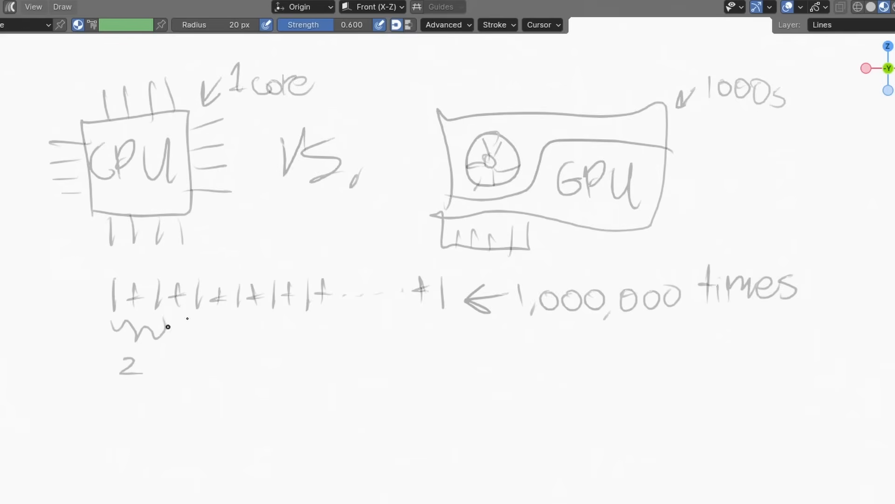
{"action": "left_click_drag", "start_coordinate": [172, 320], "coordinate": [360, 348]}
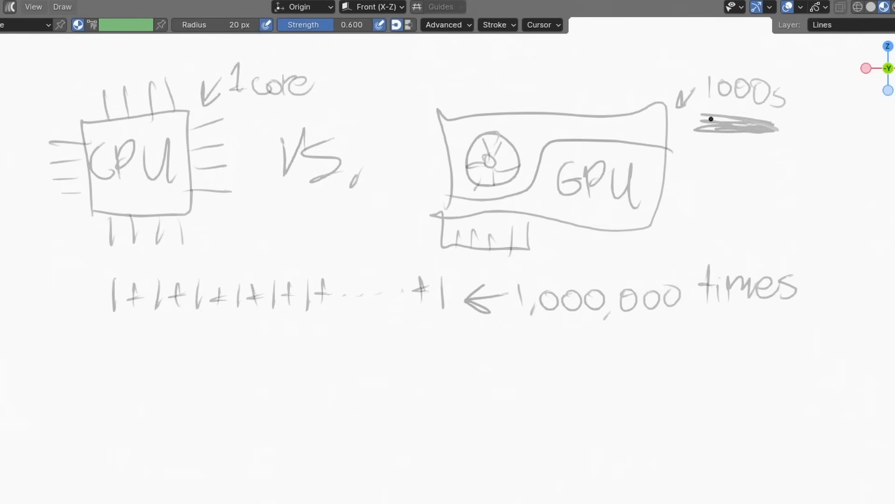
{"action": "left_click_drag", "start_coordinate": [105, 320], "coordinate": [162, 328]}
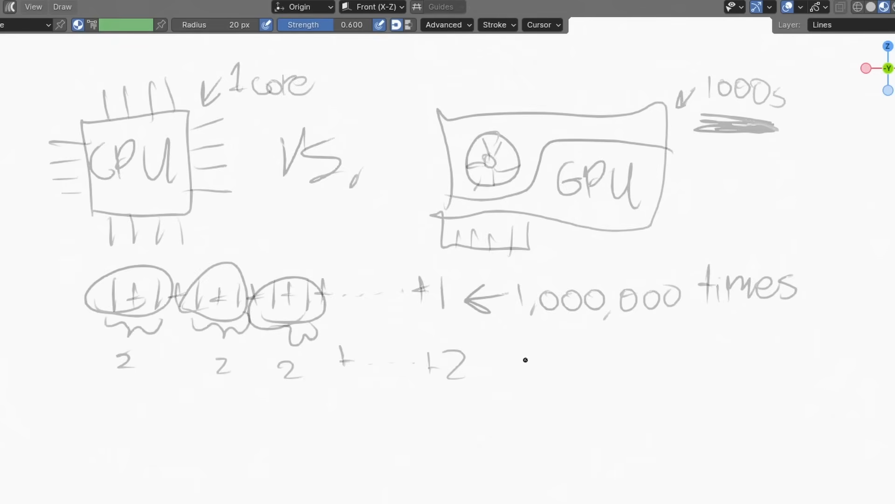
{"action": "left_click_drag", "start_coordinate": [531, 365], "coordinate": [674, 366]}
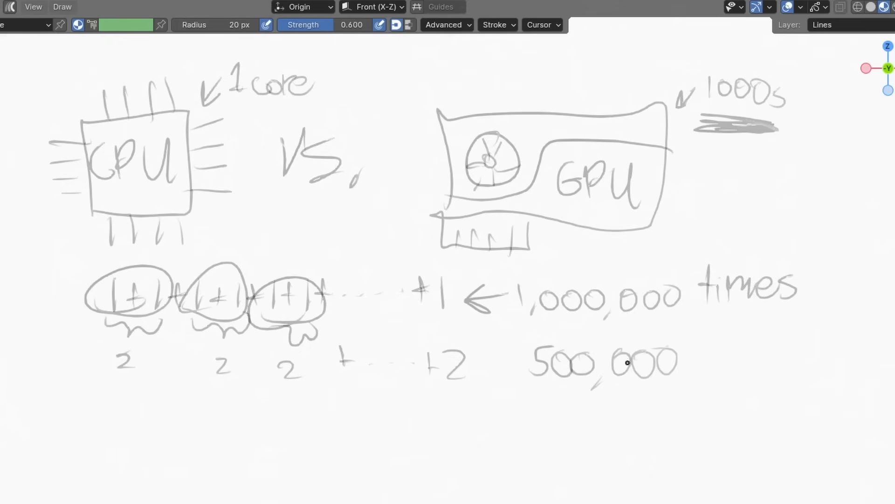
{"action": "left_click_drag", "start_coordinate": [520, 315], "coordinate": [663, 319]}
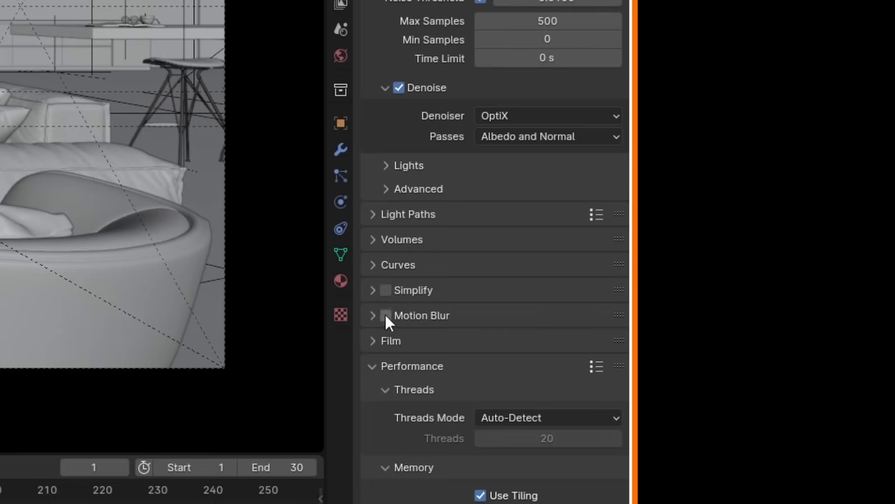
- Enable Simplify with Viewport Max Subdivision 1 and Render Max Subdivision 2
{"action": "left_click", "coordinate": [372, 290]}
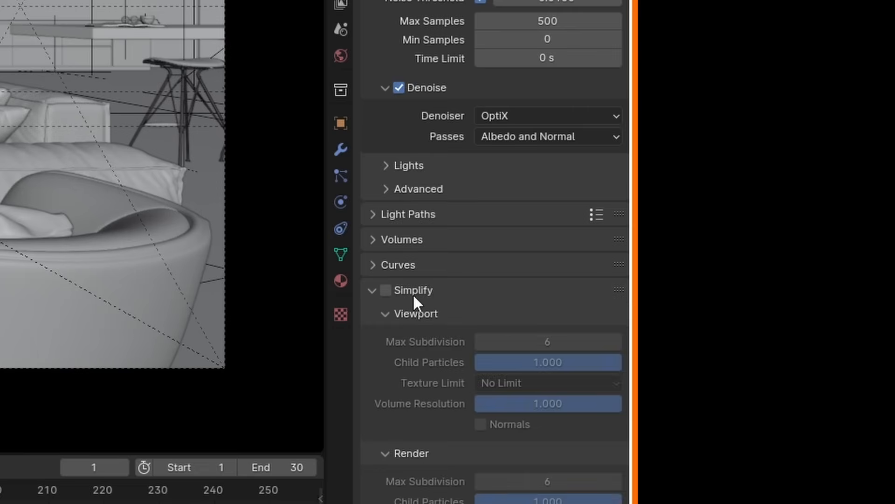
{"action": "left_click", "coordinate": [386, 289]}
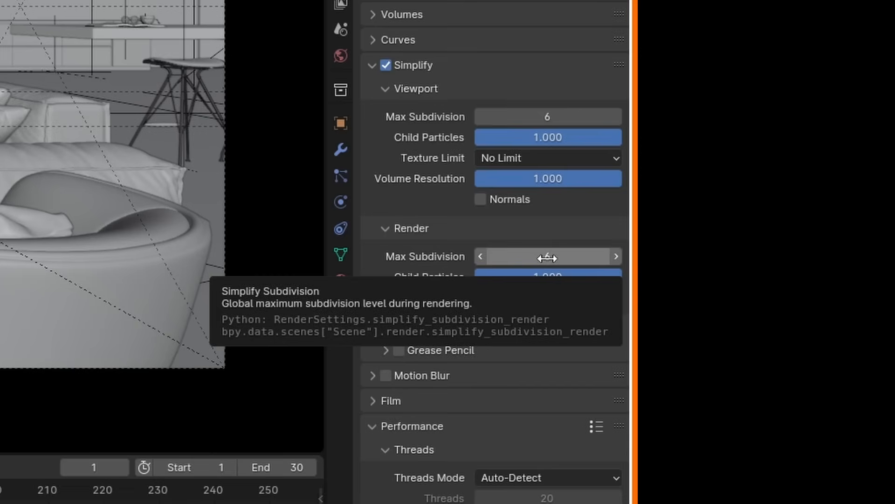
{"action": "type", "text": "3"}
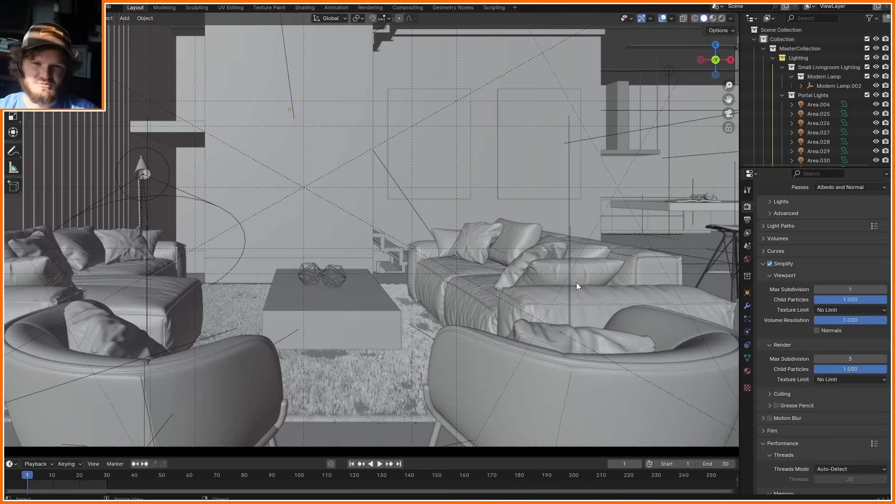
{"action": "left_click", "coordinate": [851, 379]}
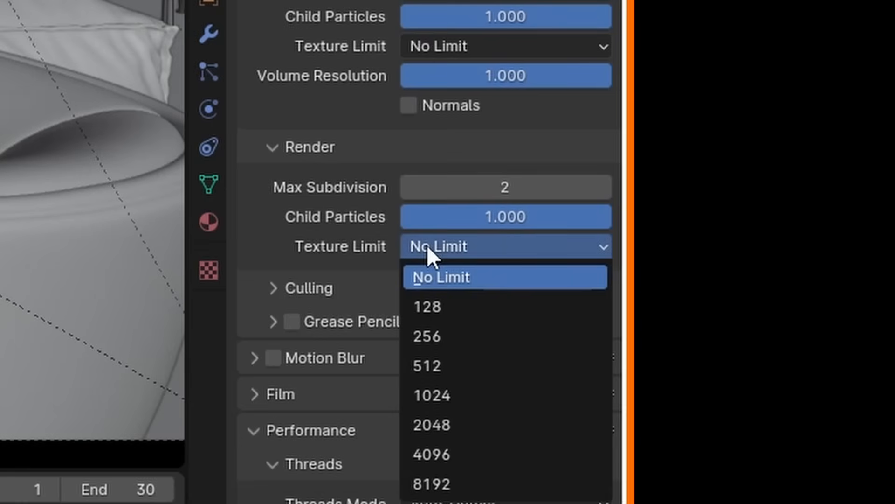
{"action": "mouse_move", "coordinate": [455, 425]}
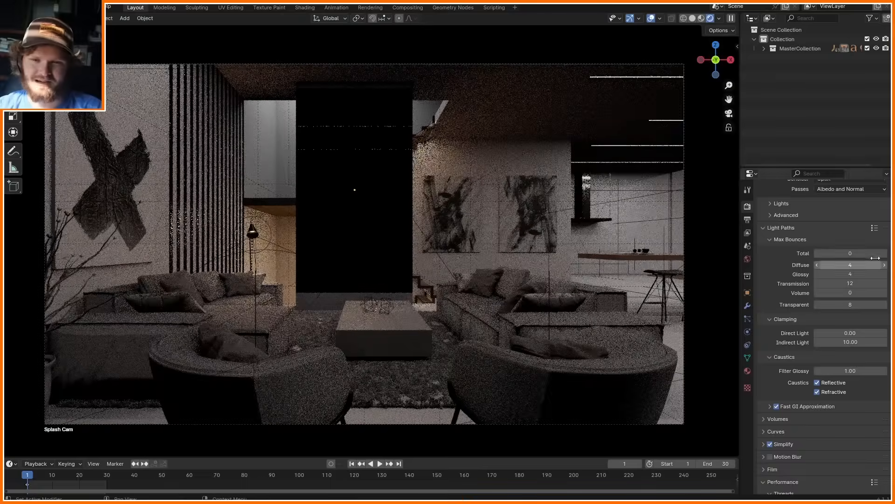
- Cap total light bounces at 3 under Light Paths > Max Bounces
{"action": "left_click", "coordinate": [884, 253]}
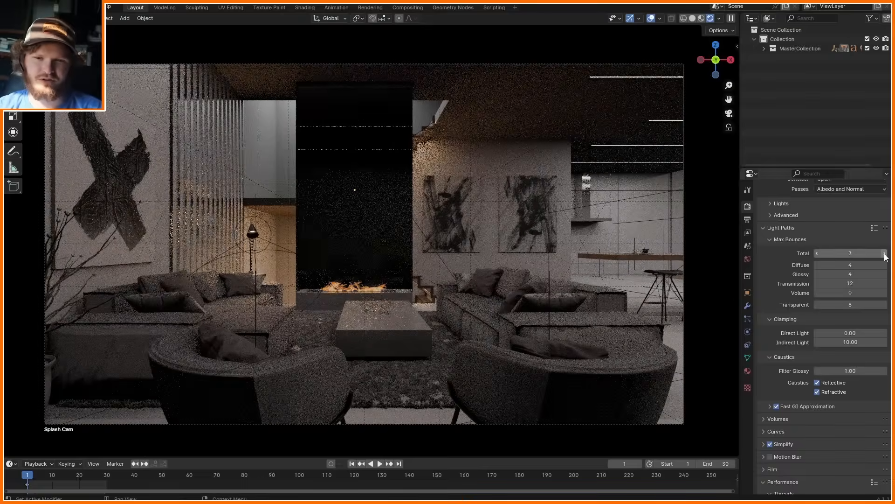
{"action": "left_click", "coordinate": [885, 252]}
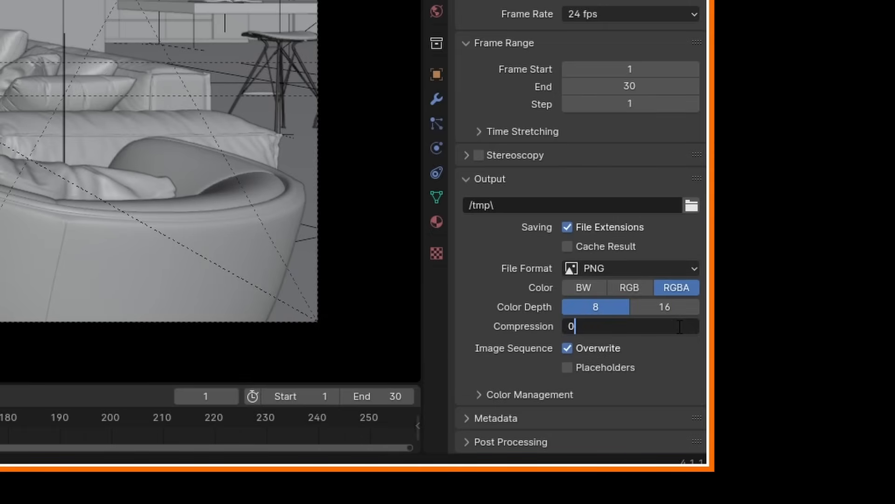
- Set the output file format to OpenEXR with Float (Half) colour depth
{"action": "left_click", "coordinate": [629, 267]}
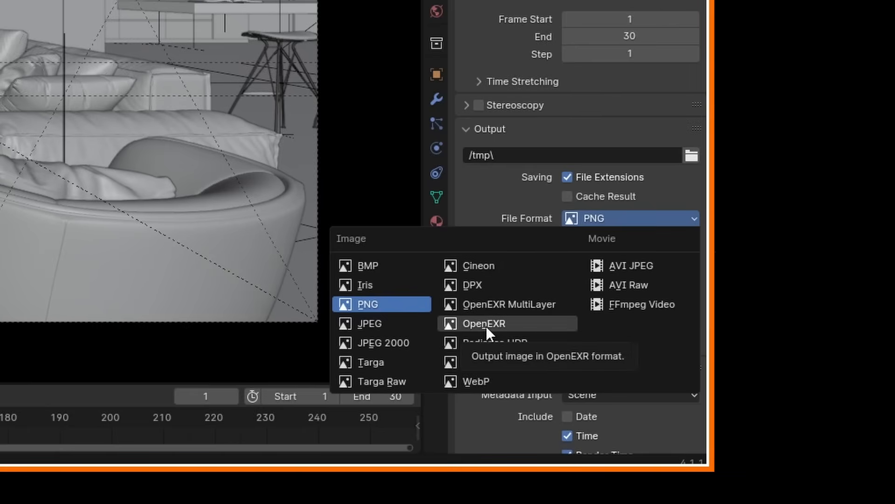
{"action": "left_click", "coordinate": [484, 324]}
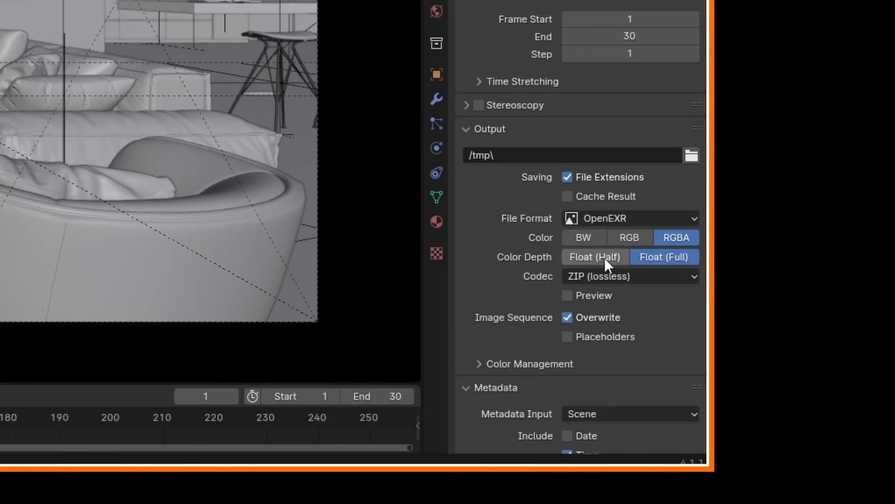
{"action": "left_click", "coordinate": [595, 256]}
{"action": "type", "text": "u"}
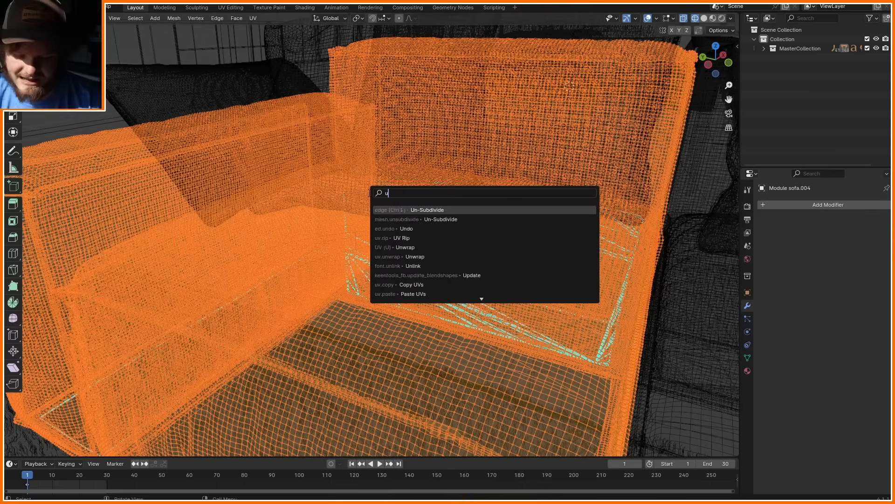
- Add a Decimate modifier to the sofa module with Ratio 0.3
{"action": "left_click", "coordinate": [426, 210]}
{"action": "type", "text": "de"}
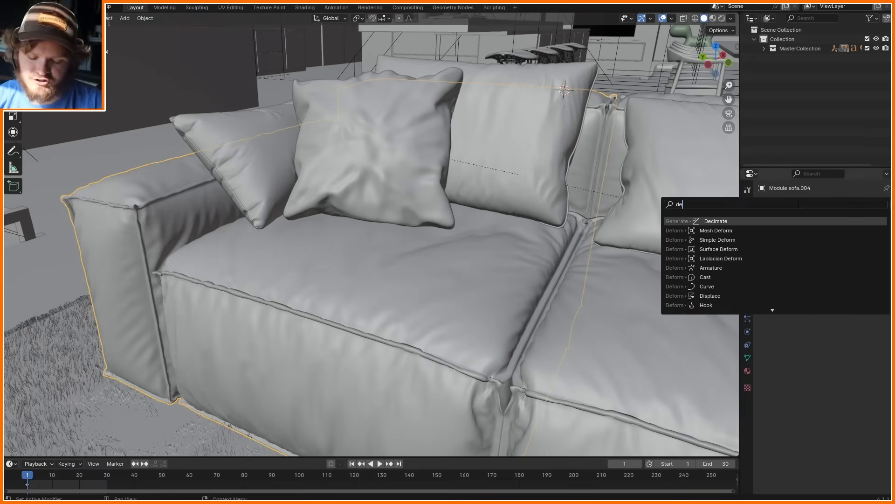
{"action": "left_click", "coordinate": [716, 221]}
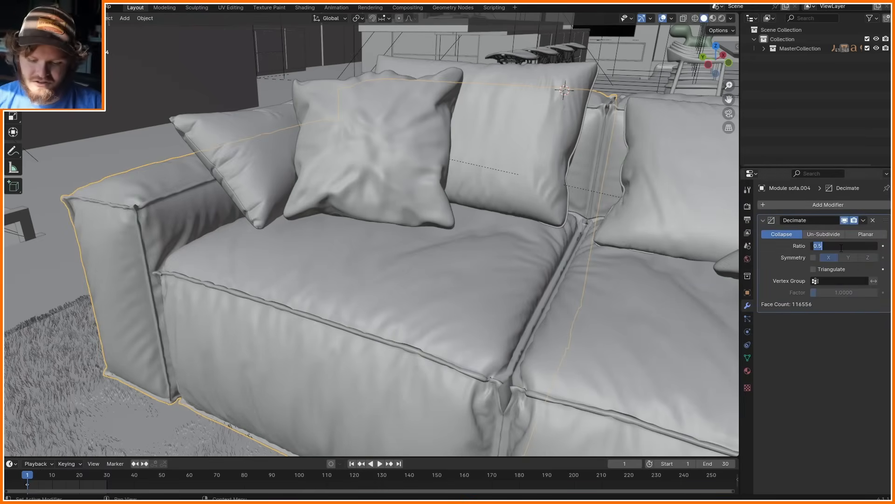
{"action": "type", "text": "0.3"}
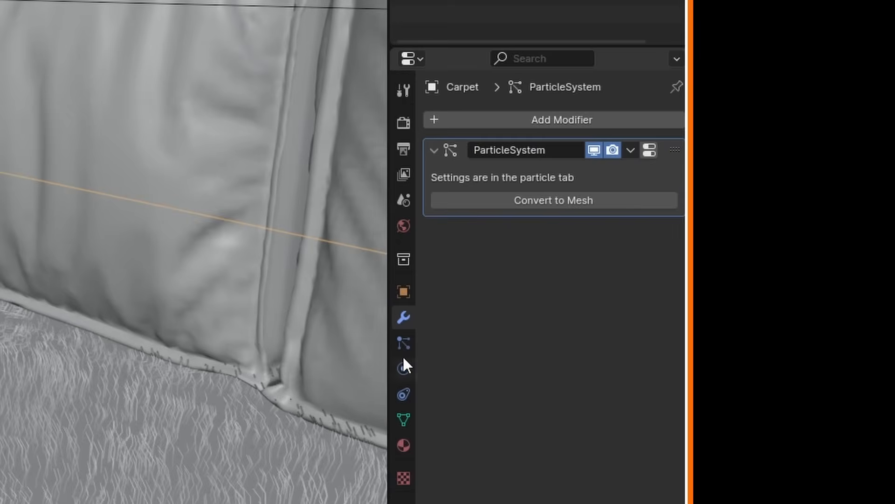
- Inspect the Carpet's particle settings and purge the unused material via Clean Up
{"action": "left_click", "coordinate": [403, 342]}
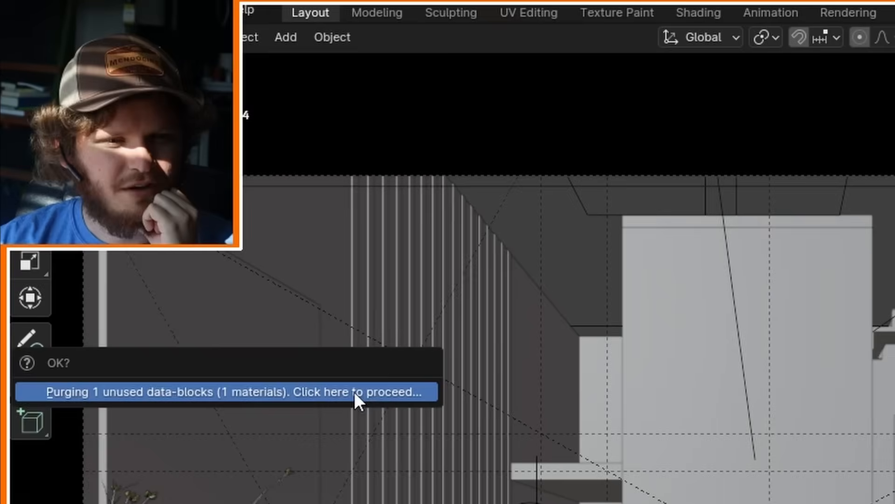
{"action": "left_click", "coordinate": [228, 392]}
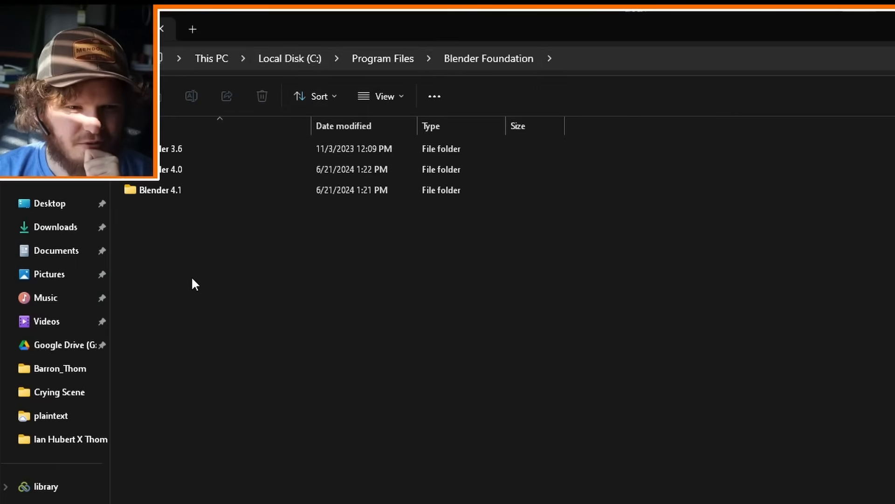
- From the Desktop, run 'blender -b untitled.blend -a' with Blender 4.1 on the path
{"action": "double_click", "coordinate": [162, 189]}
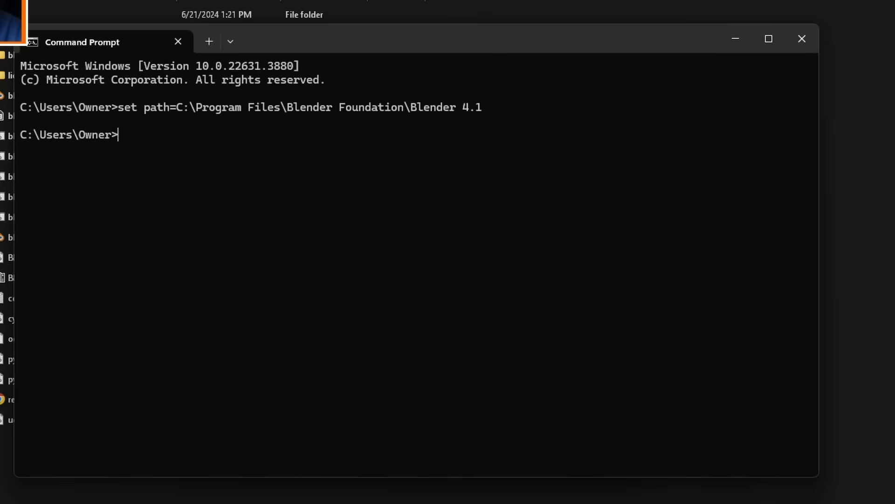
{"action": "type", "text": "cd desktop"}
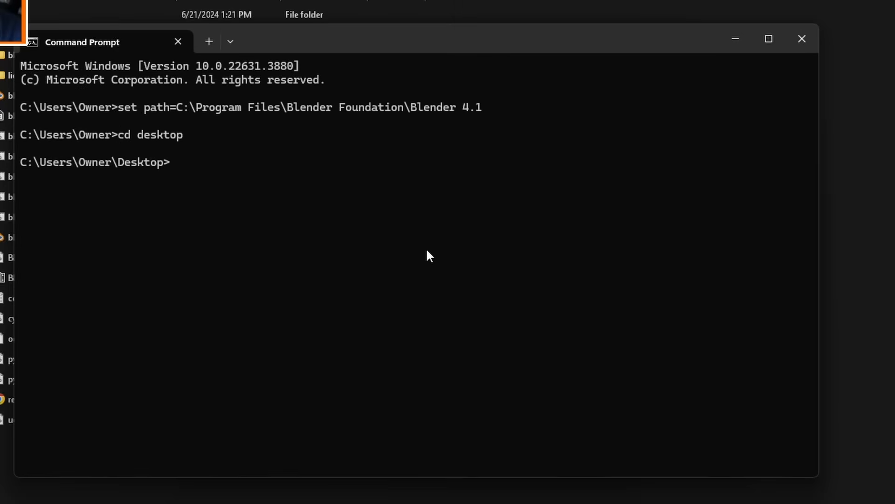
{"action": "type", "text": "blender -b u"}
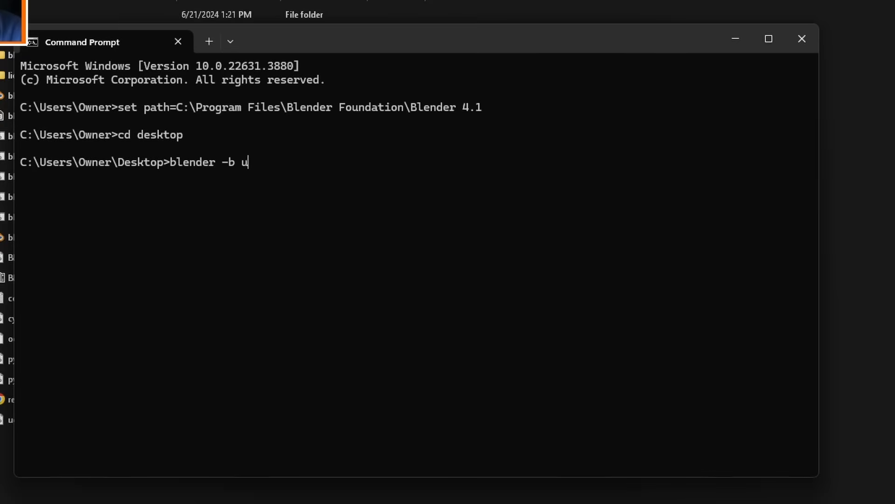
{"action": "type", "text": "ntitled.blend -a"}
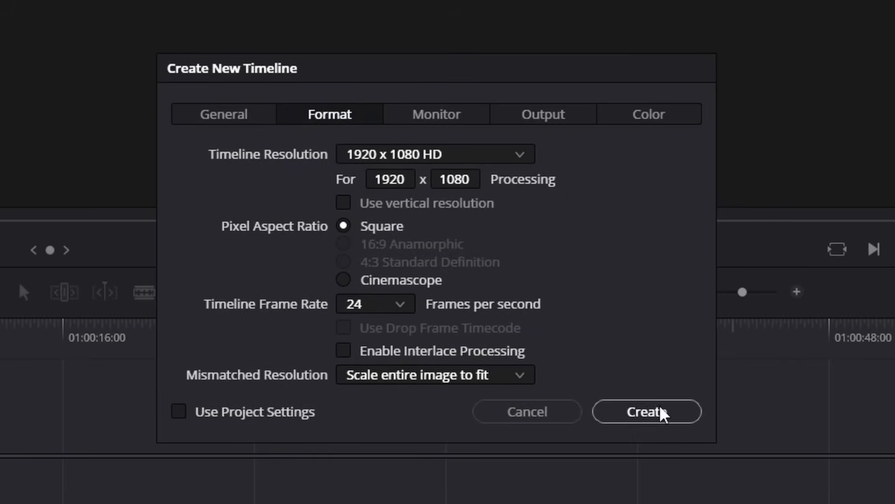
- Create a 1920x1080 24 fps timeline and set clip retiming to Optical Flow
{"action": "left_click", "coordinate": [646, 411]}
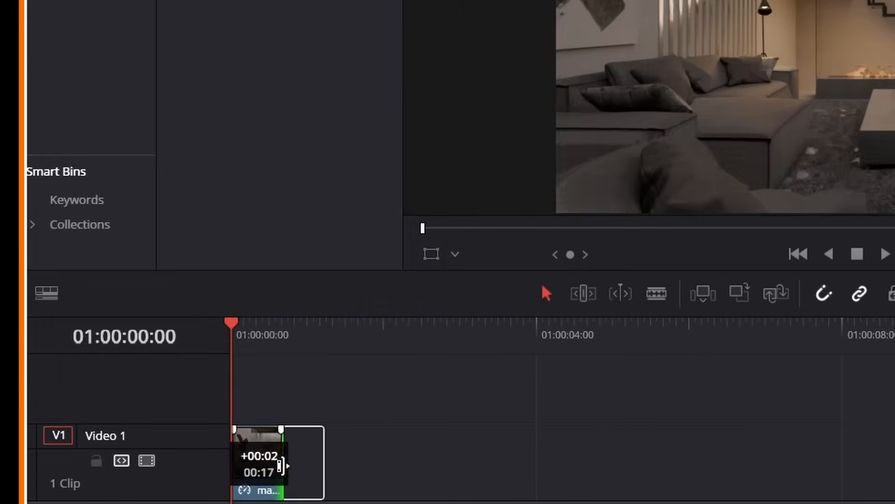
{"action": "left_click", "coordinate": [575, 175]}
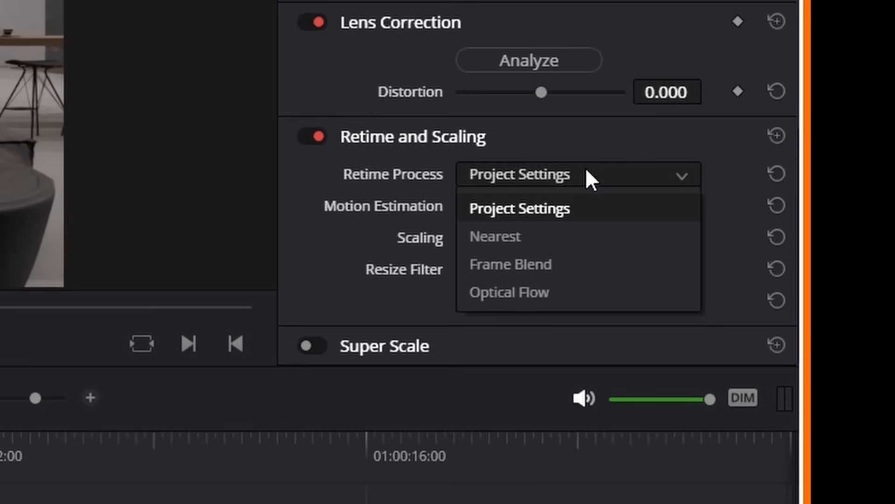
{"action": "left_click", "coordinate": [510, 292]}
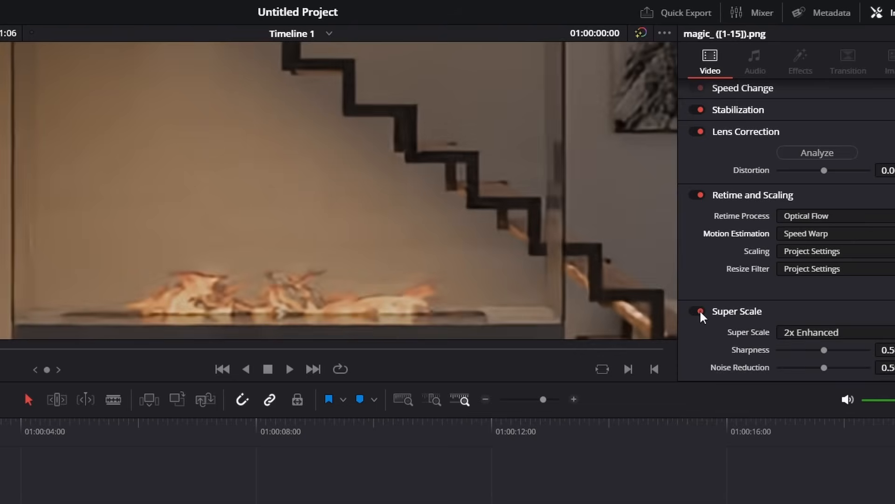
- Enable Super Scale 2x and render the queued timeline to magic.mp4
{"action": "left_click", "coordinate": [615, 474]}
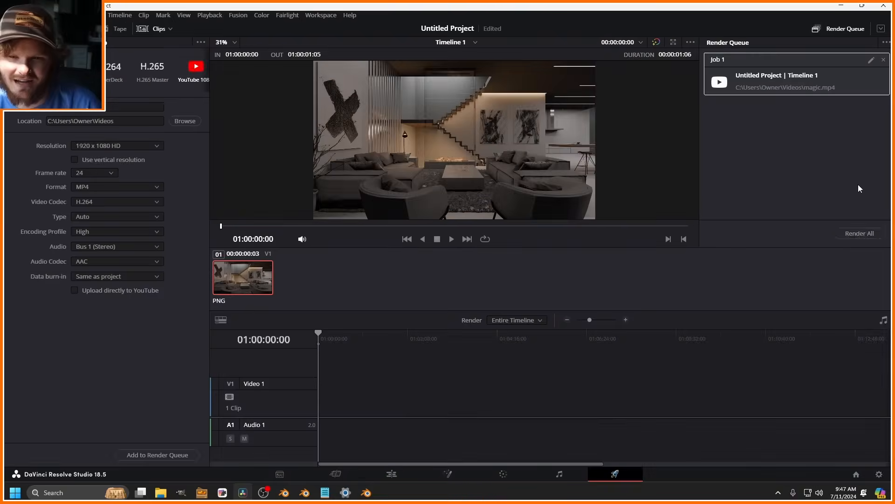
{"action": "left_click", "coordinate": [859, 234]}
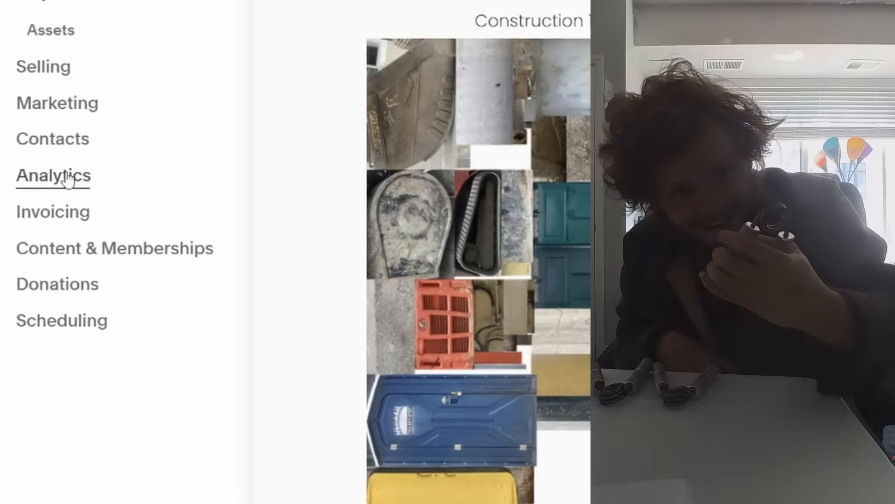
- View the site's Analytics traffic for the past month (753 visits)
{"action": "left_click", "coordinate": [52, 175]}
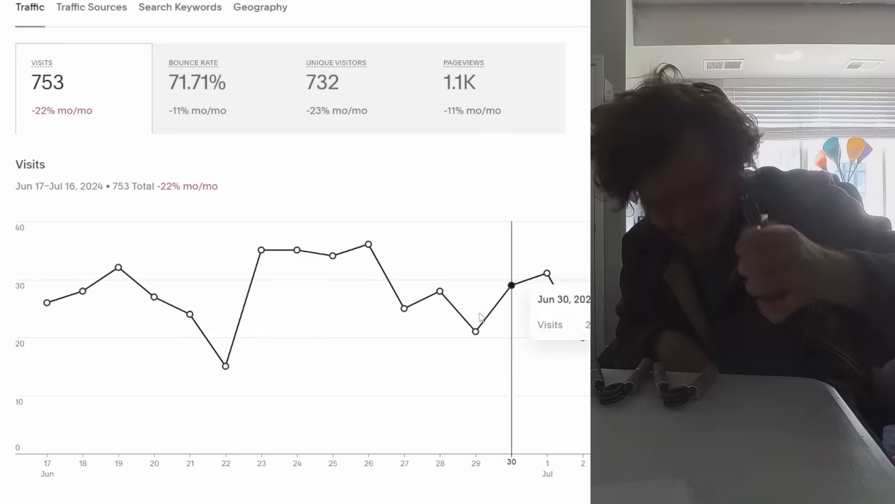